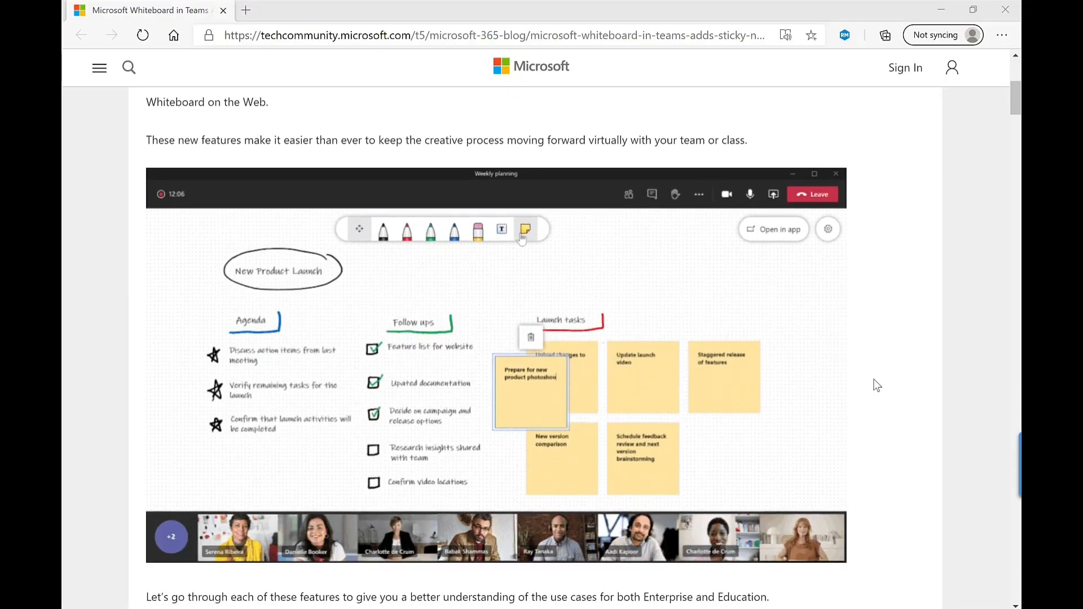
Confirm 'Turn on new meeting experience' is checked, close Settings, and open the profile menu
{"action": "scroll", "scroll_direction": "down", "scroll_amount": 3}
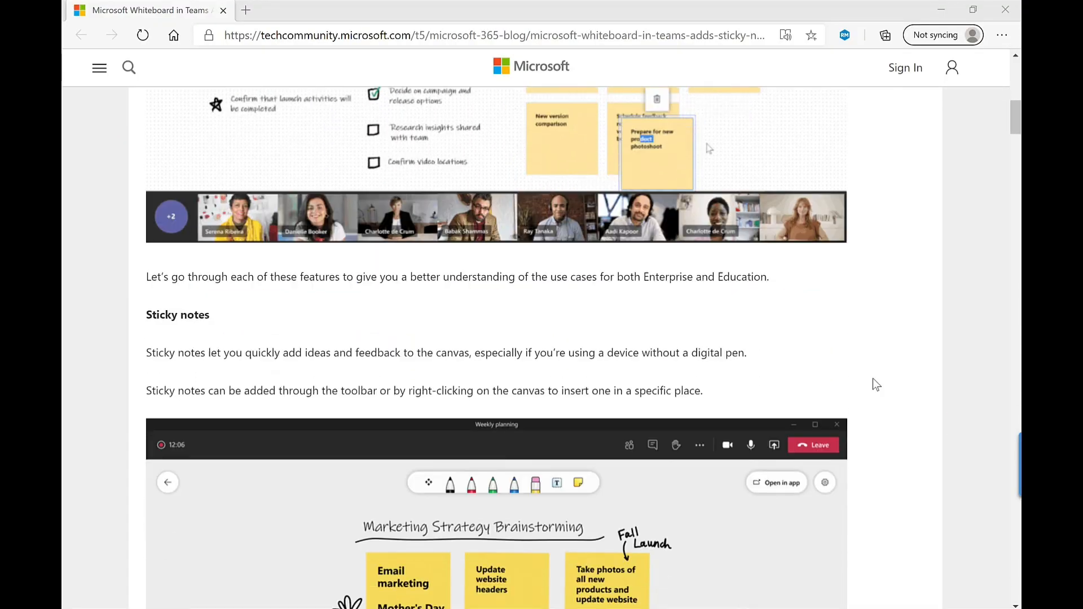
{"action": "scroll", "scroll_direction": "down", "scroll_amount": 3}
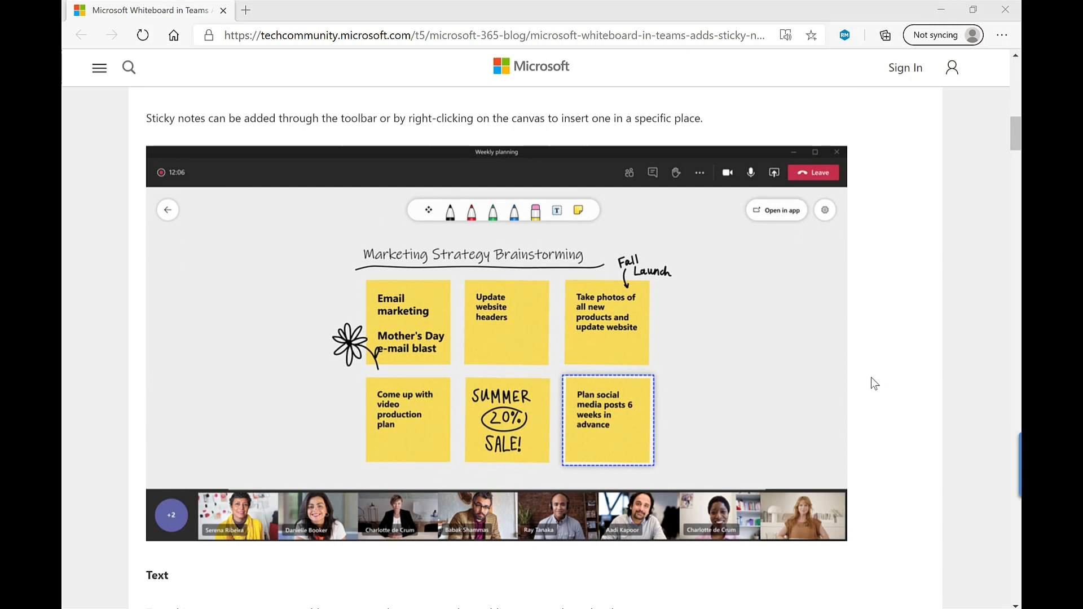
{"action": "scroll", "scroll_direction": "down", "scroll_amount": 3}
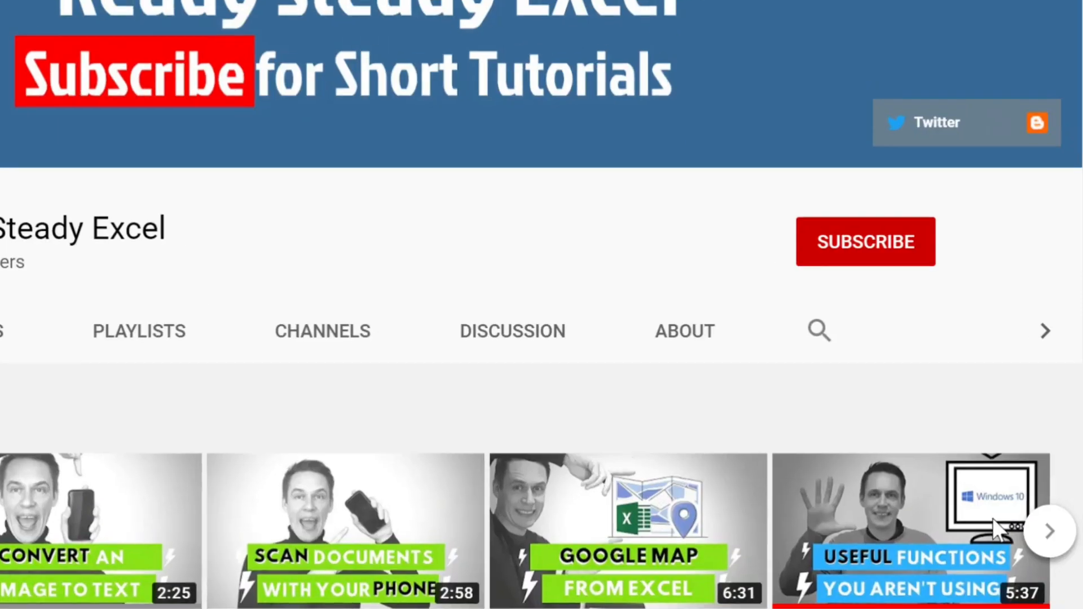
{"action": "left_click", "coordinate": [864, 240]}
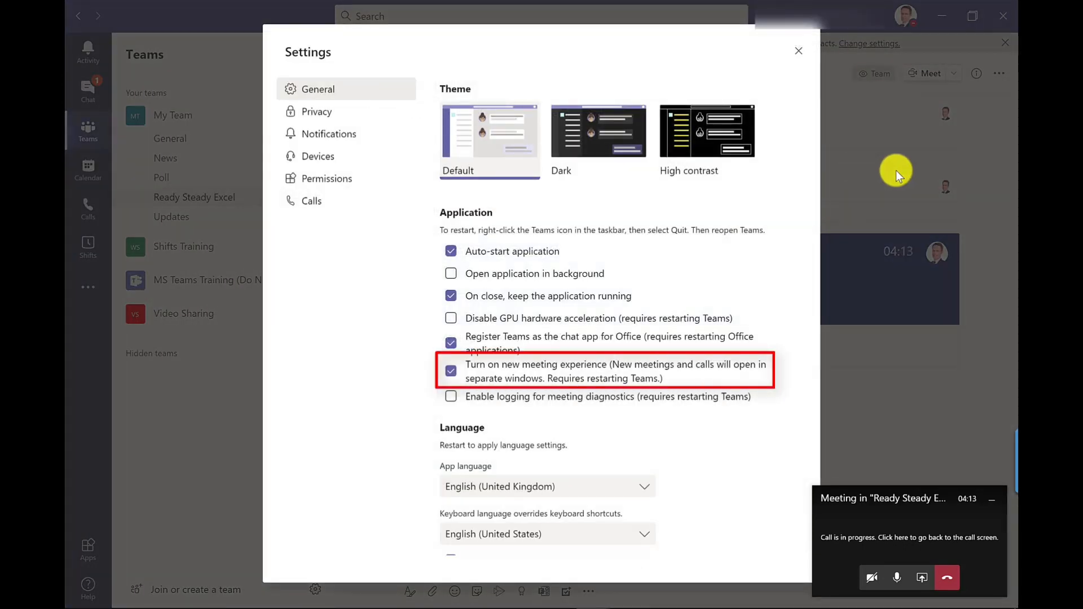
{"action": "left_click", "coordinate": [799, 50]}
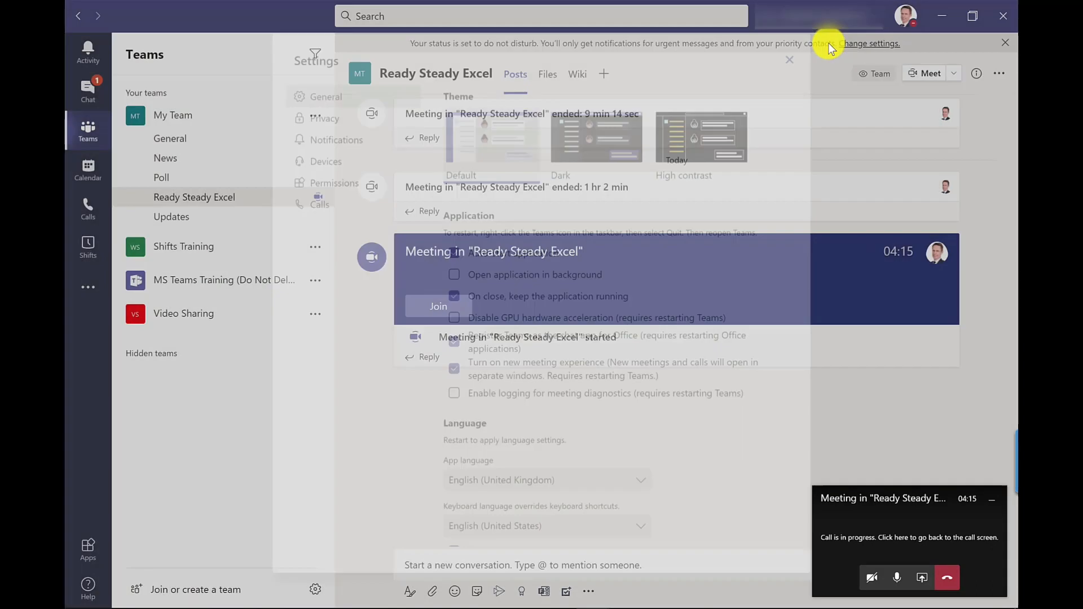
{"action": "left_click", "coordinate": [905, 15]}
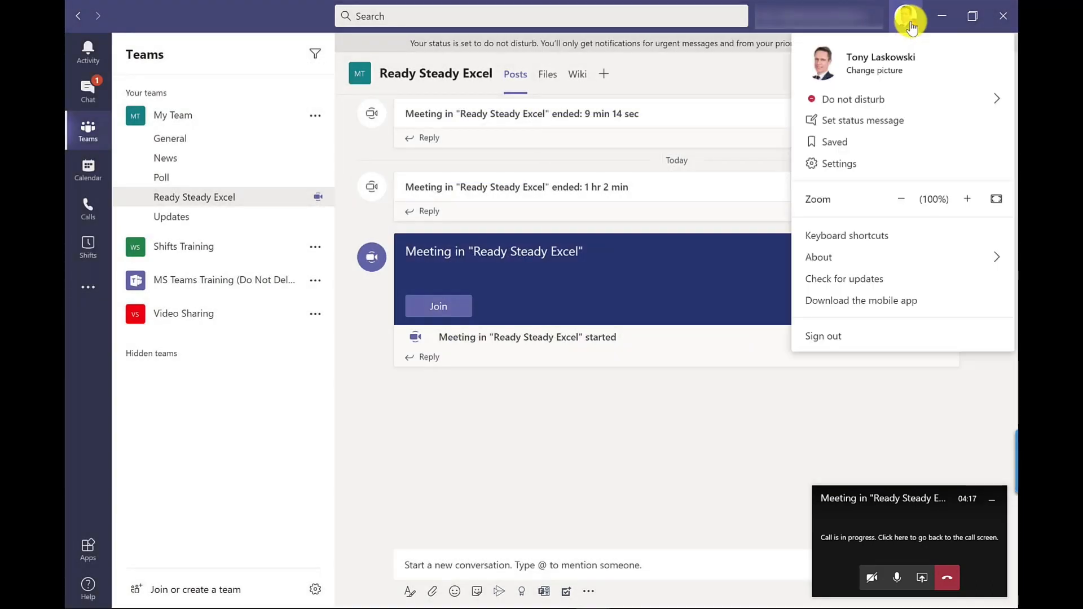
{"action": "mouse_move", "coordinate": [843, 278]}
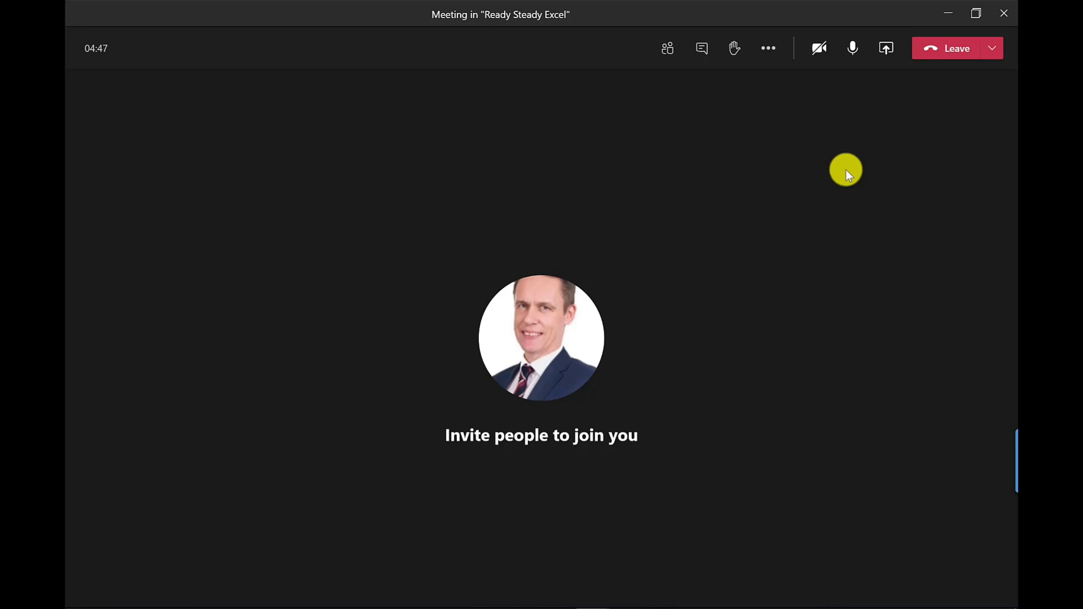
{"action": "mouse_move", "coordinate": [886, 48]}
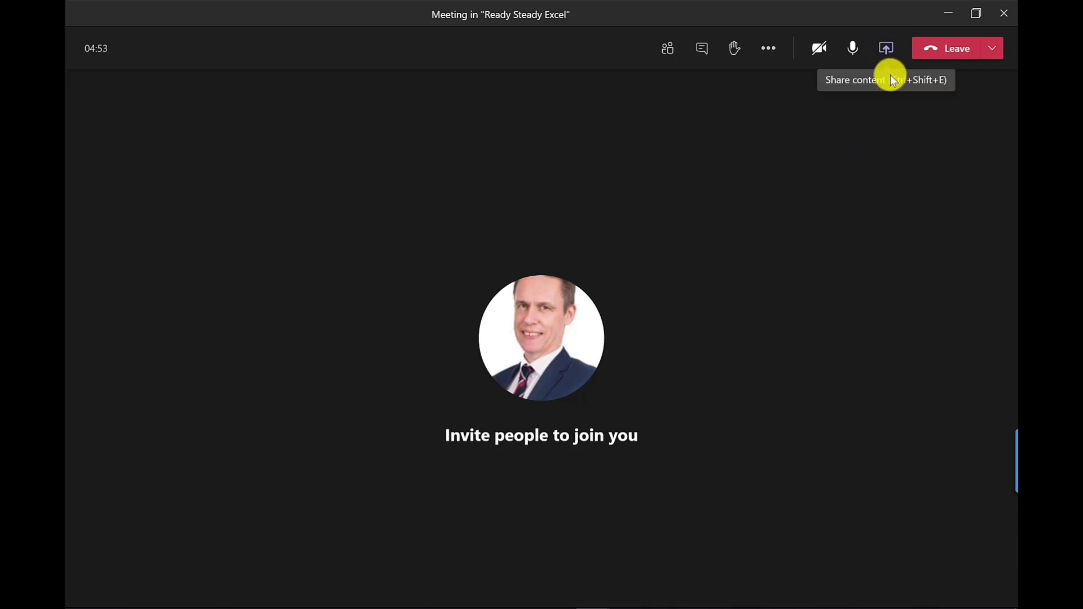
Open the meeting's Share content tray
{"action": "left_click", "coordinate": [886, 47]}
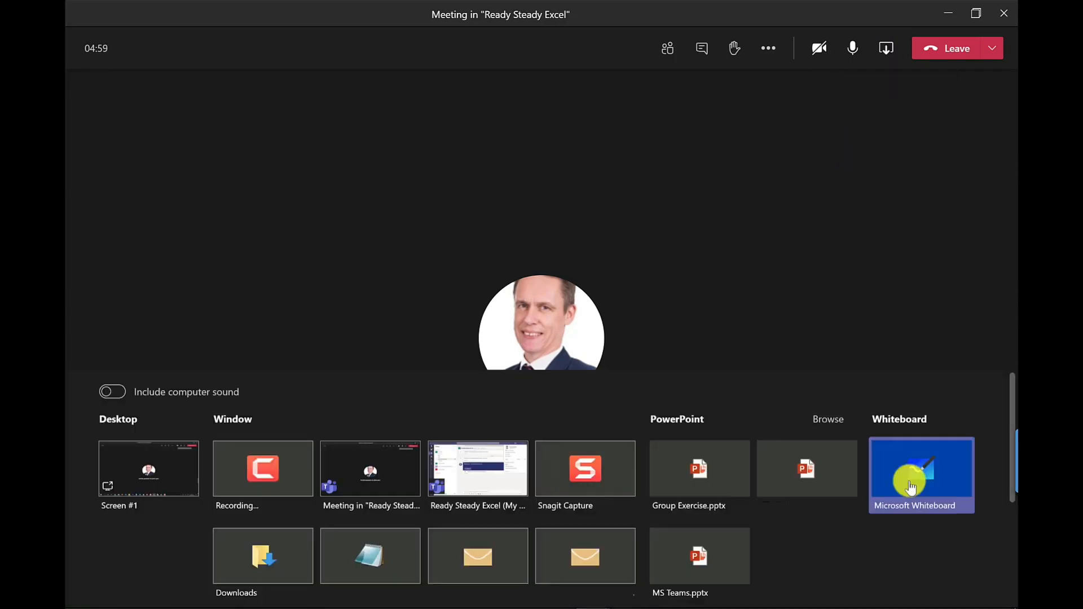
Share Microsoft Whiteboard into the meeting and open it in the Whiteboard app
{"action": "left_click", "coordinate": [921, 475]}
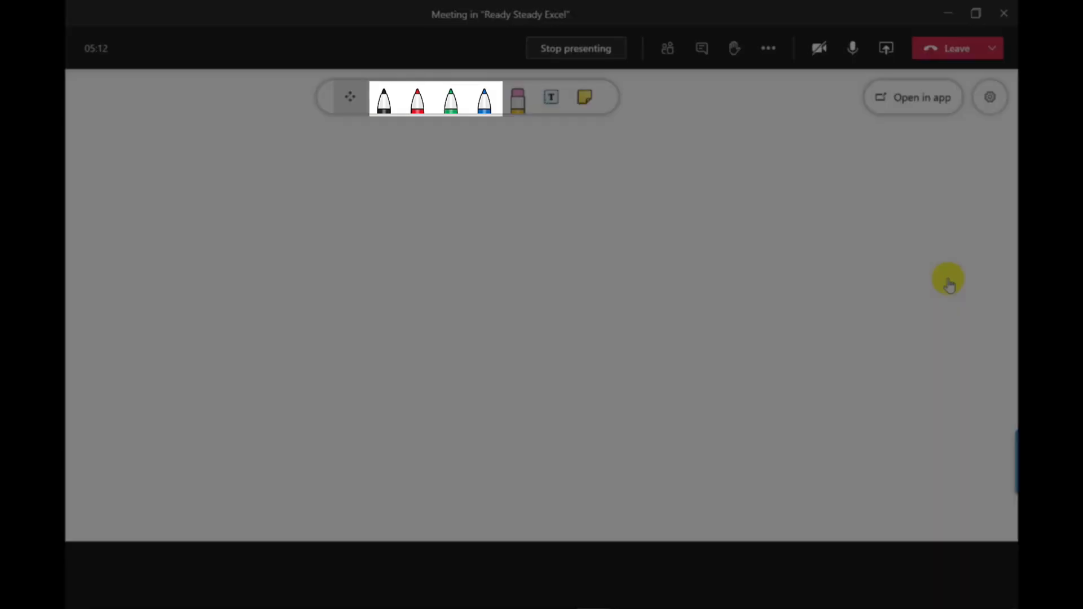
{"action": "left_click", "coordinate": [550, 97]}
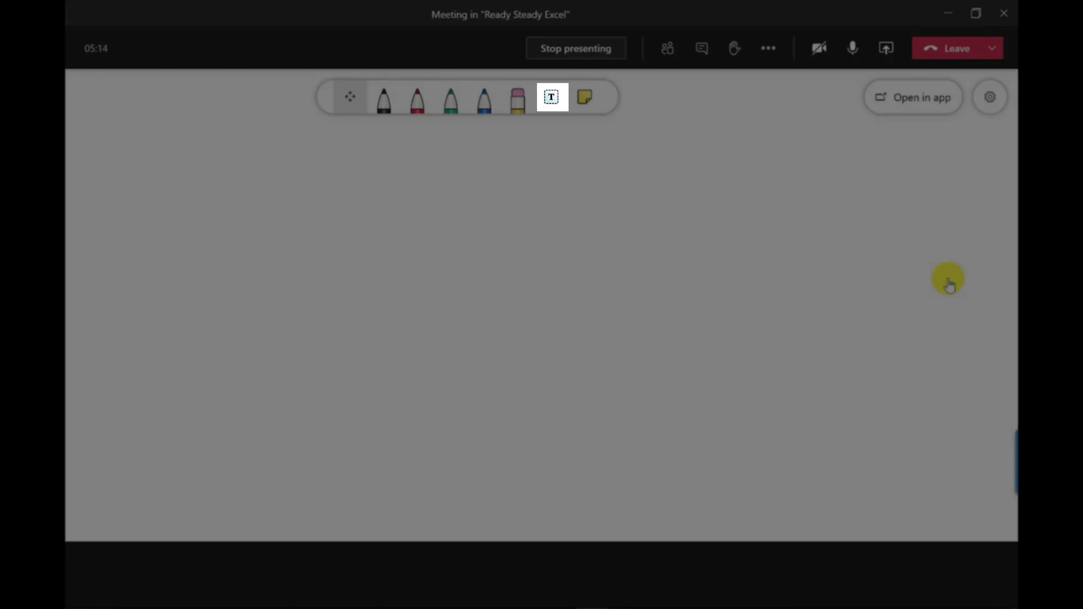
{"action": "left_click", "coordinate": [584, 96]}
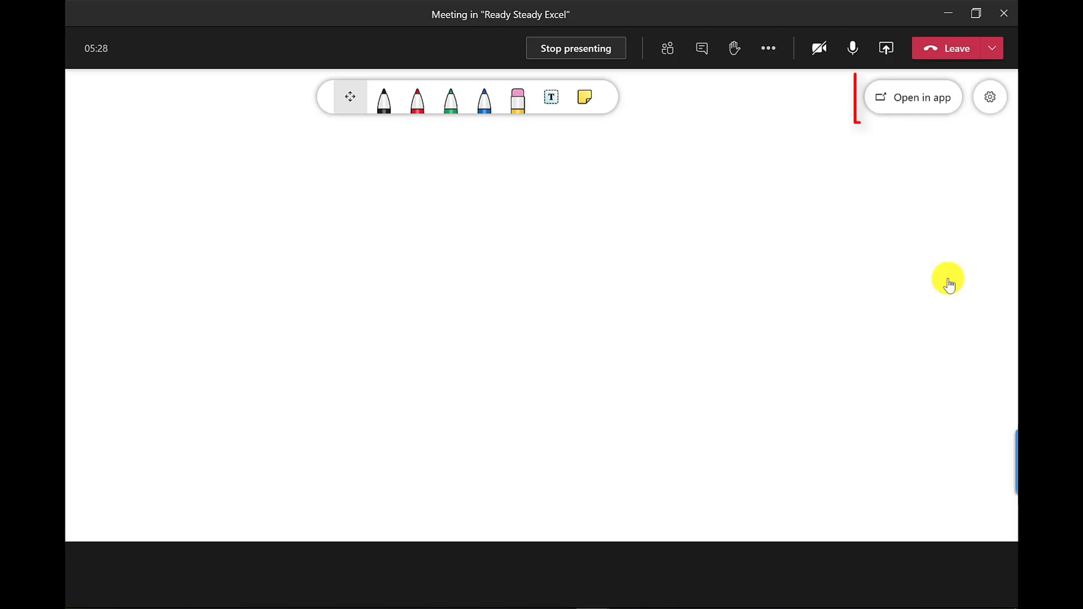
{"action": "left_click", "coordinate": [912, 97]}
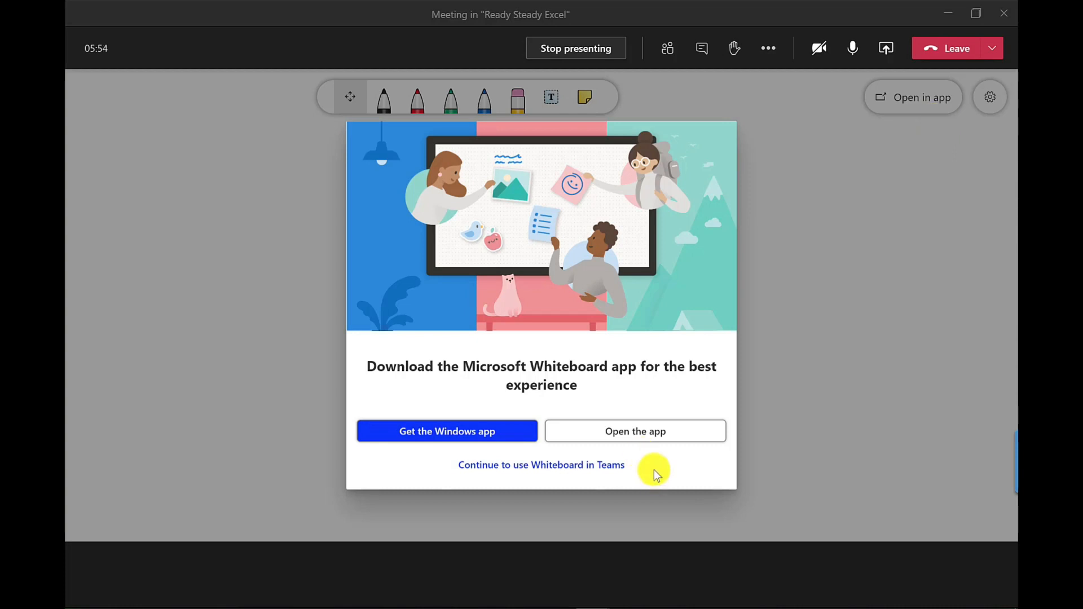
{"action": "left_click", "coordinate": [634, 431]}
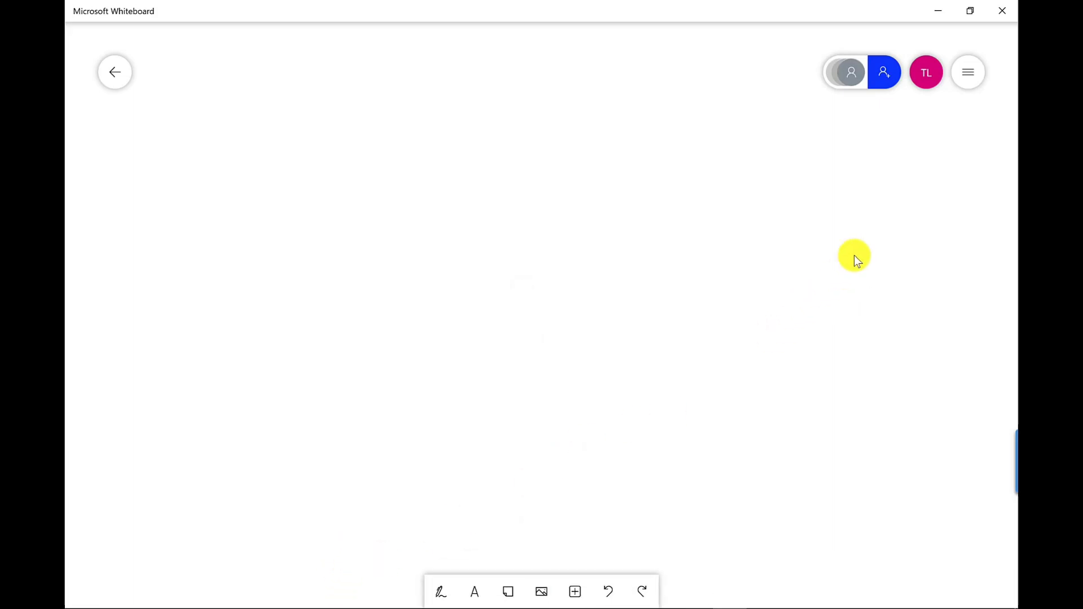
Open the Whiteboard settings panel from the top-right menu button
{"action": "left_click", "coordinate": [967, 71]}
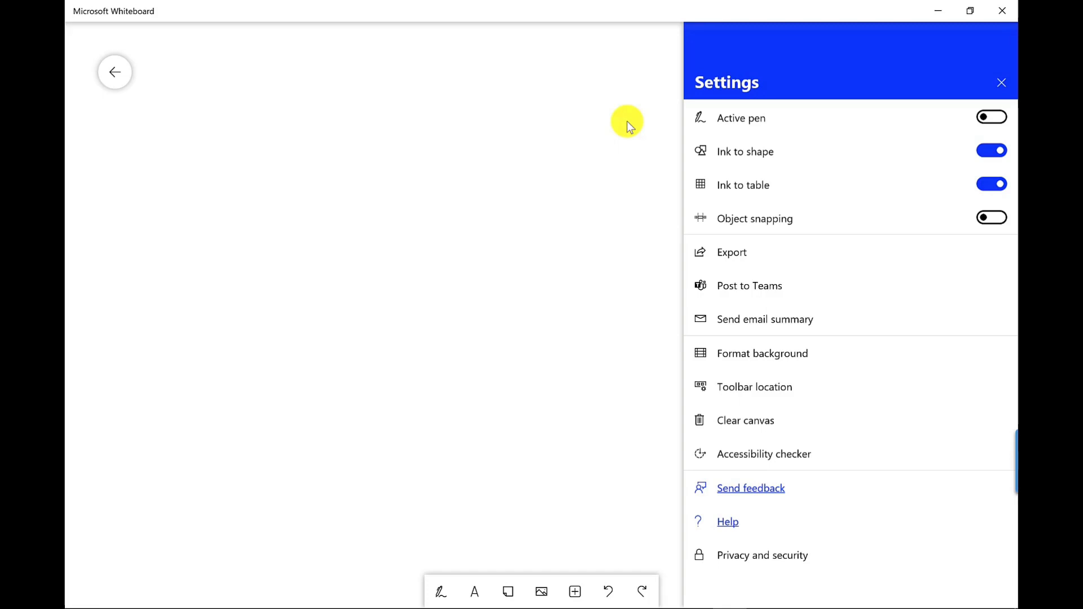
Bring up the Microsoft Whiteboard Help page in the browser
{"action": "left_click", "coordinate": [727, 521]}
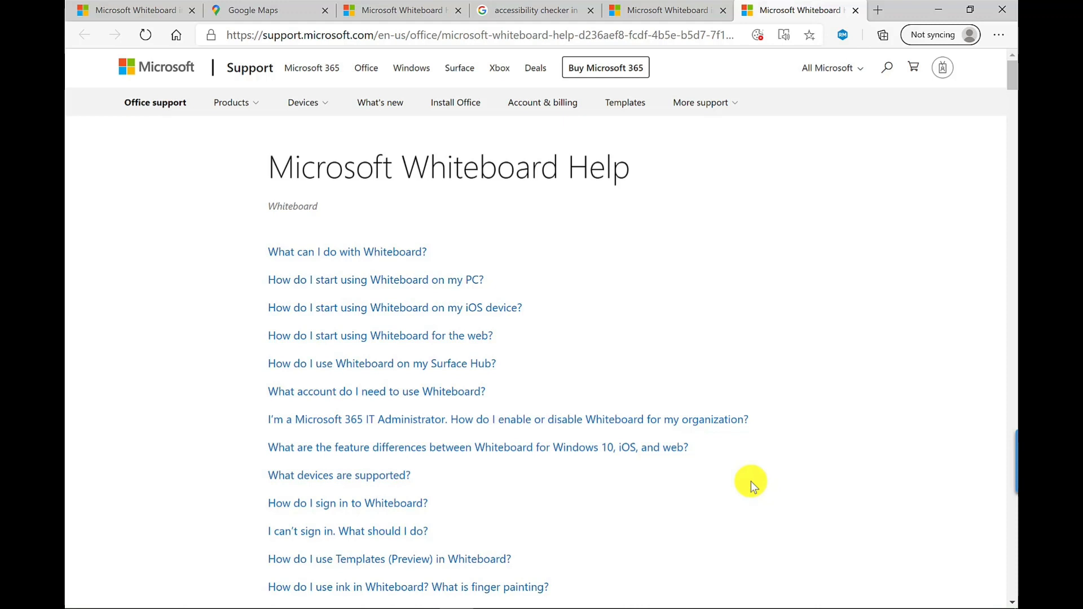
{"action": "mouse_move", "coordinate": [744, 481]}
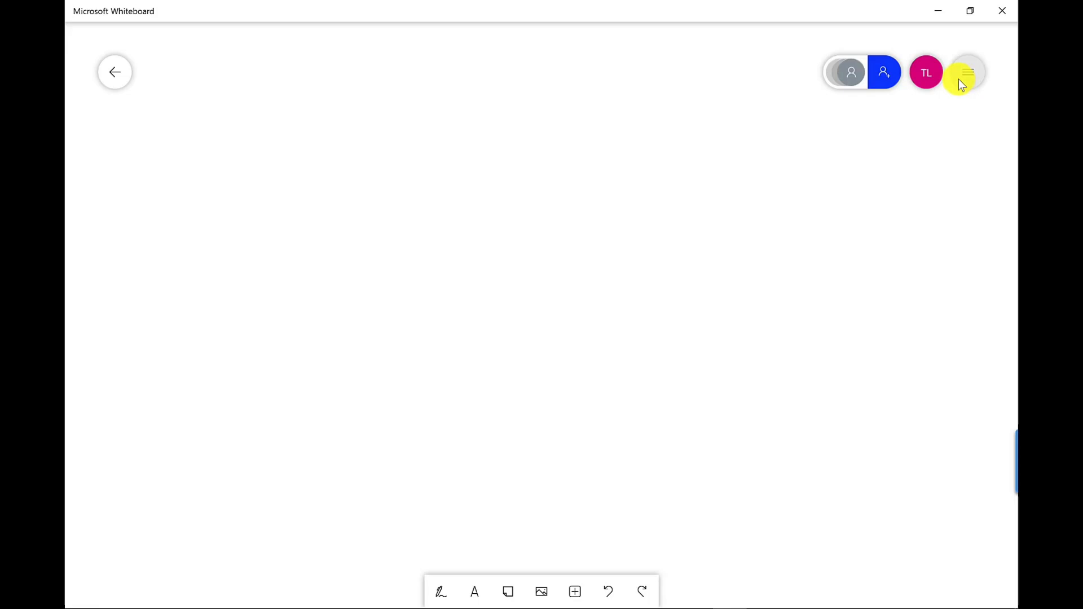
Set the Whiteboard toolbar location to Left in Settings
{"action": "left_click", "coordinate": [966, 72]}
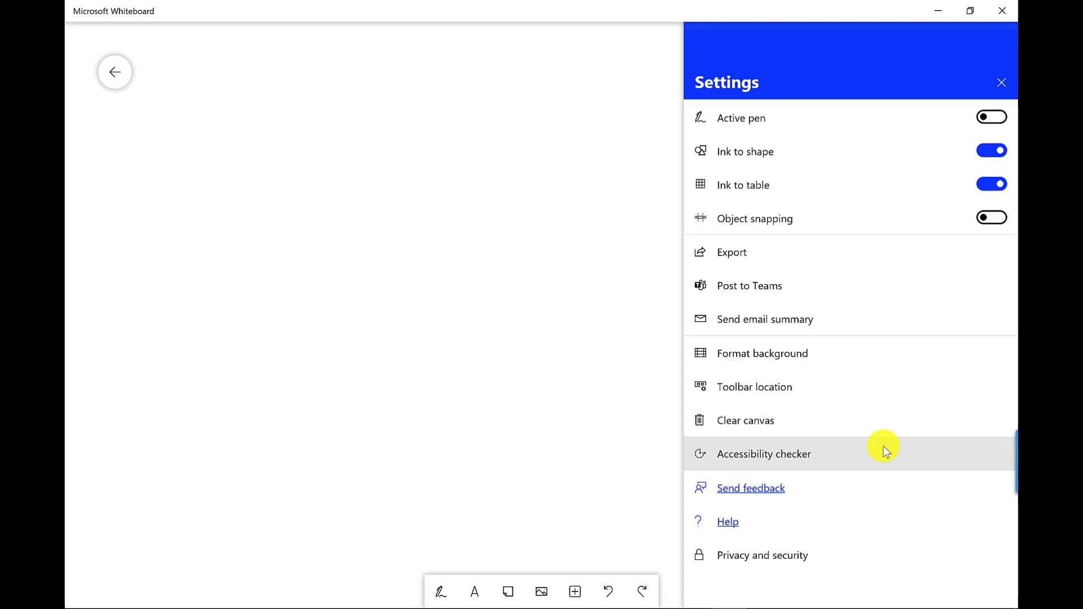
{"action": "mouse_move", "coordinate": [871, 437]}
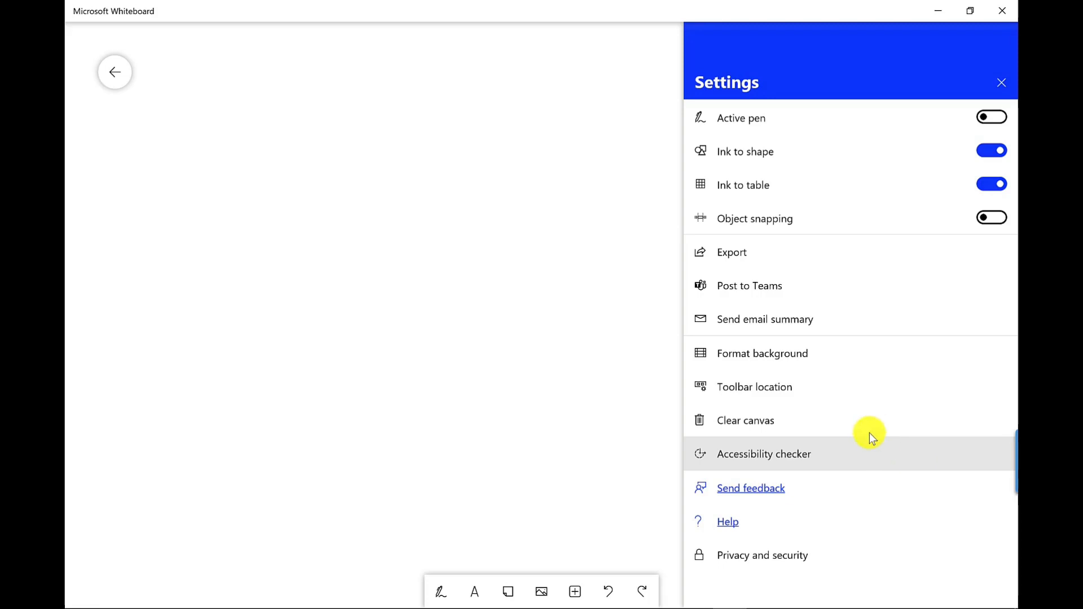
{"action": "mouse_move", "coordinate": [848, 419]}
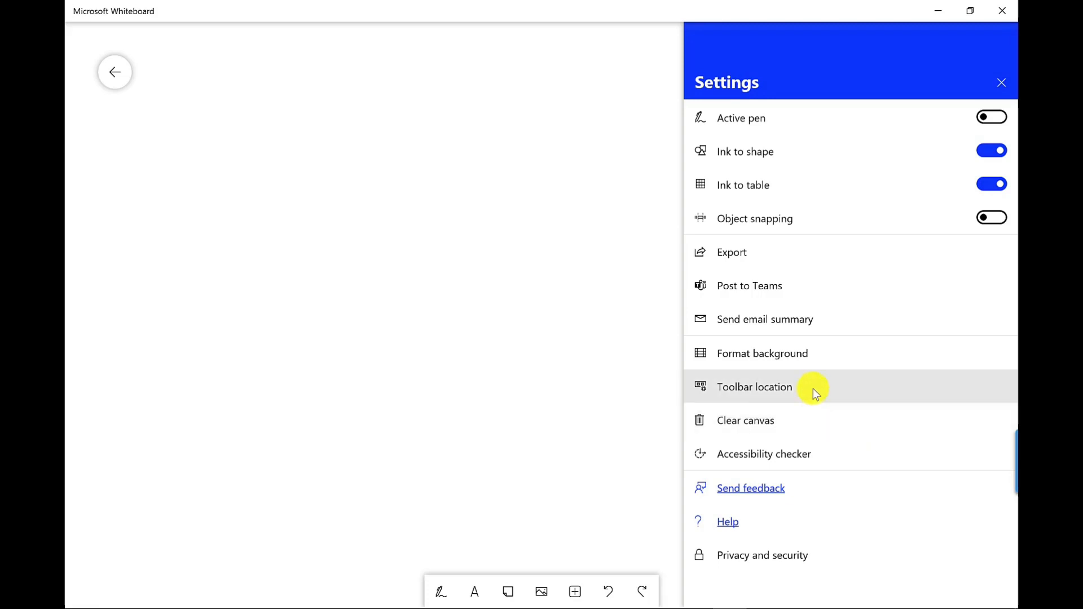
{"action": "mouse_move", "coordinate": [814, 393]}
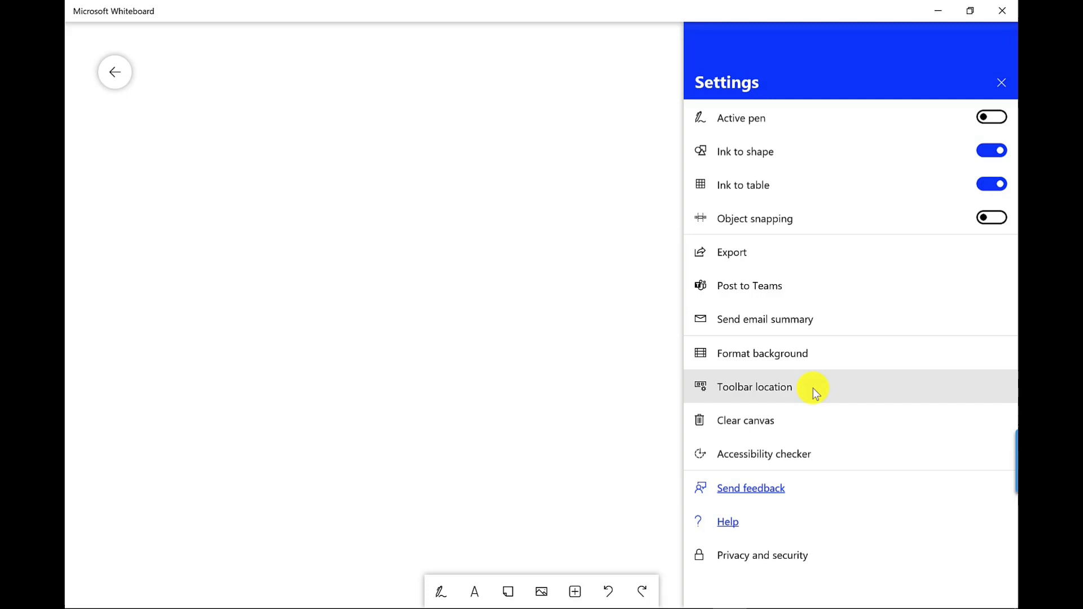
{"action": "left_click", "coordinate": [754, 387]}
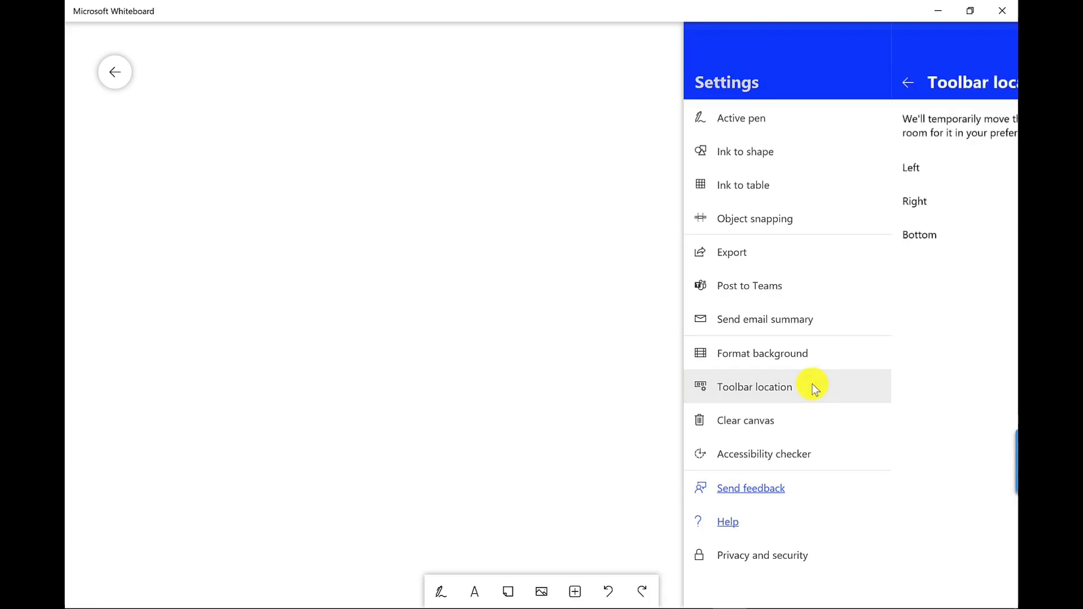
{"action": "left_click", "coordinate": [754, 387]}
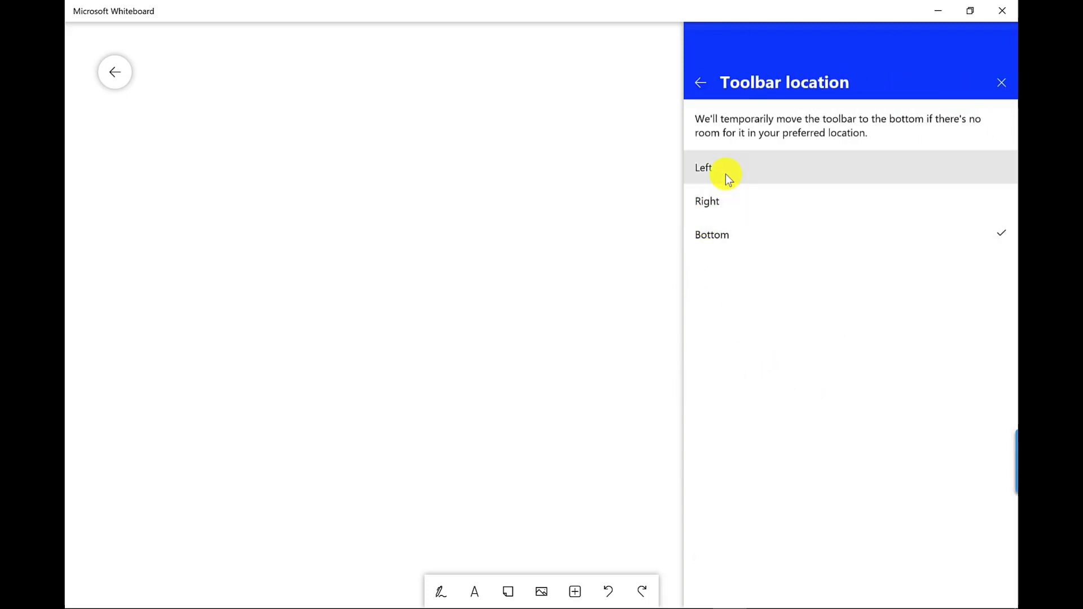
{"action": "left_click", "coordinate": [701, 83]}
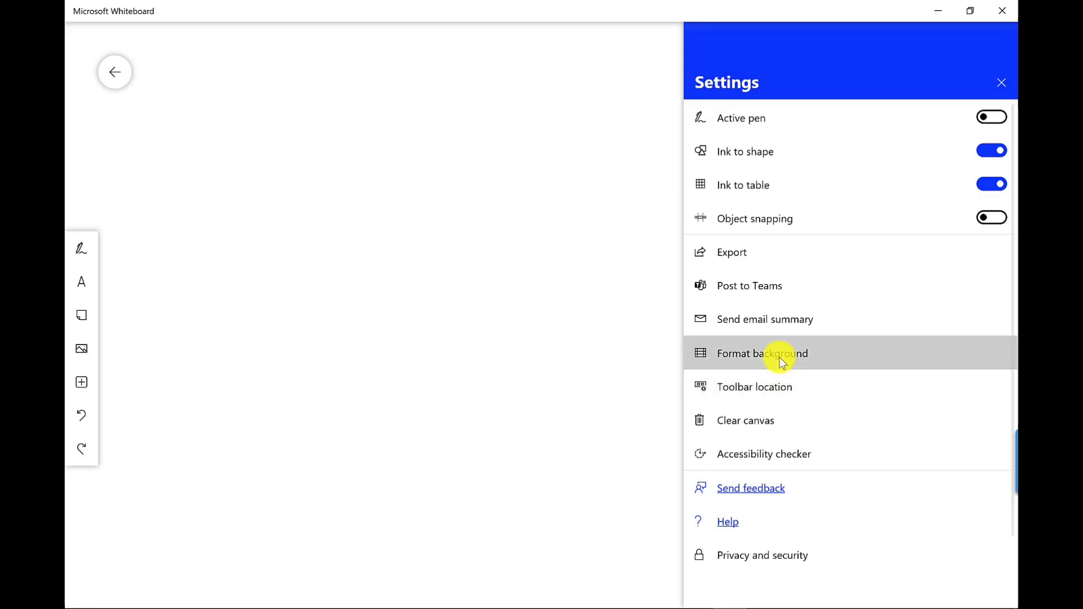
Preview yellow, lavender and pink backgrounds, return to white, and apply a square grid
{"action": "left_click", "coordinate": [762, 353]}
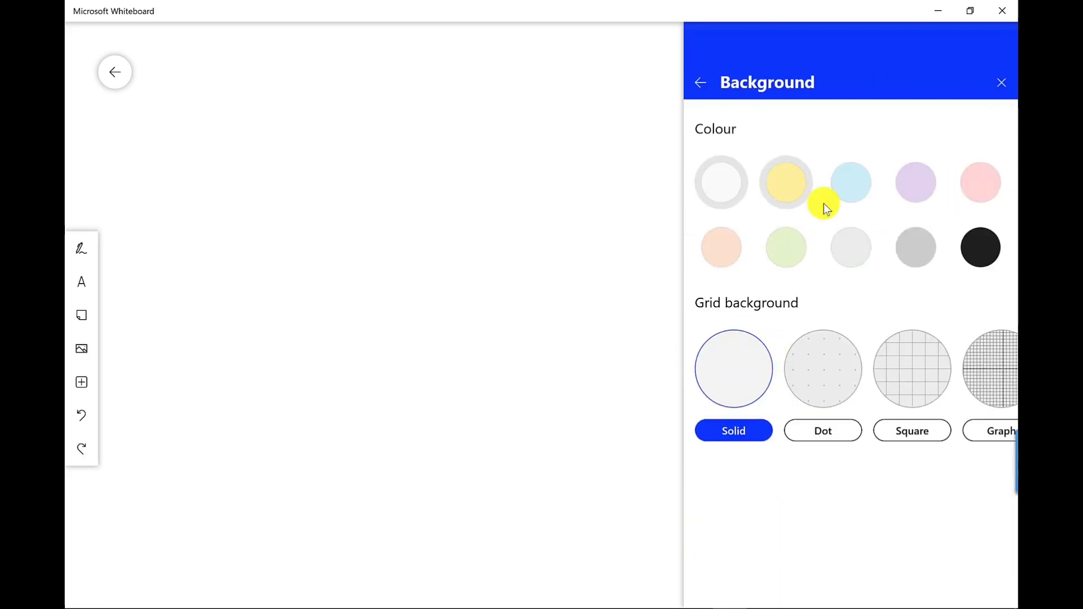
{"action": "left_click", "coordinate": [914, 182]}
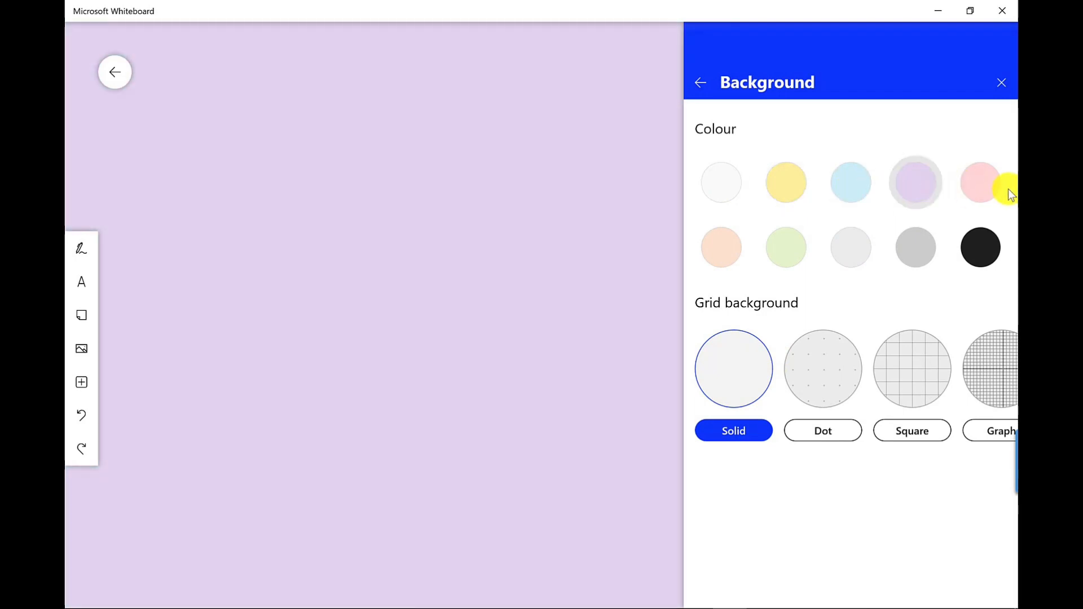
{"action": "left_click", "coordinate": [979, 183]}
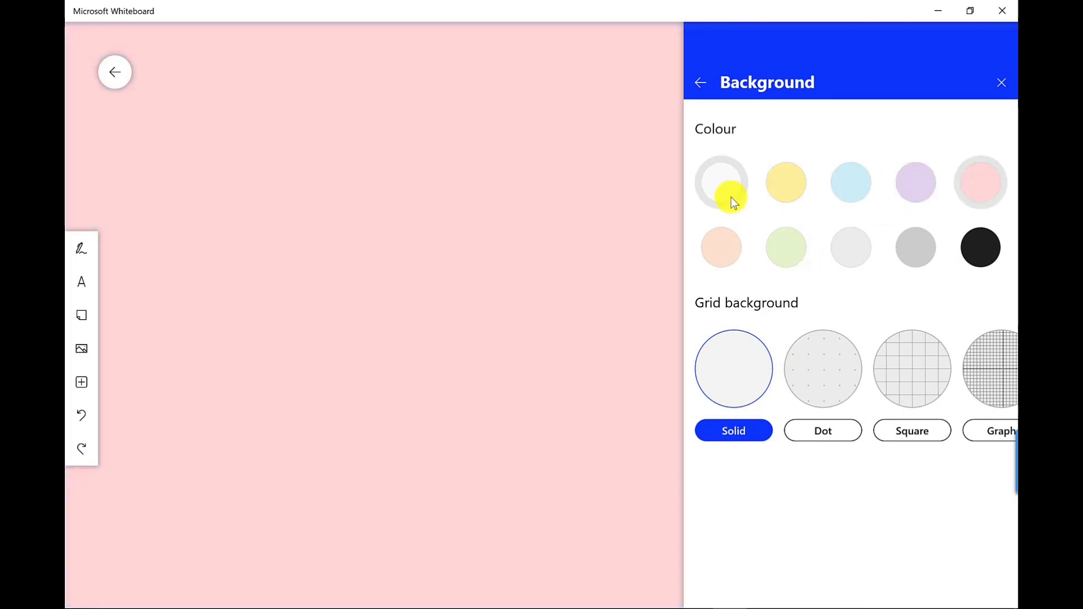
{"action": "left_click", "coordinate": [720, 181]}
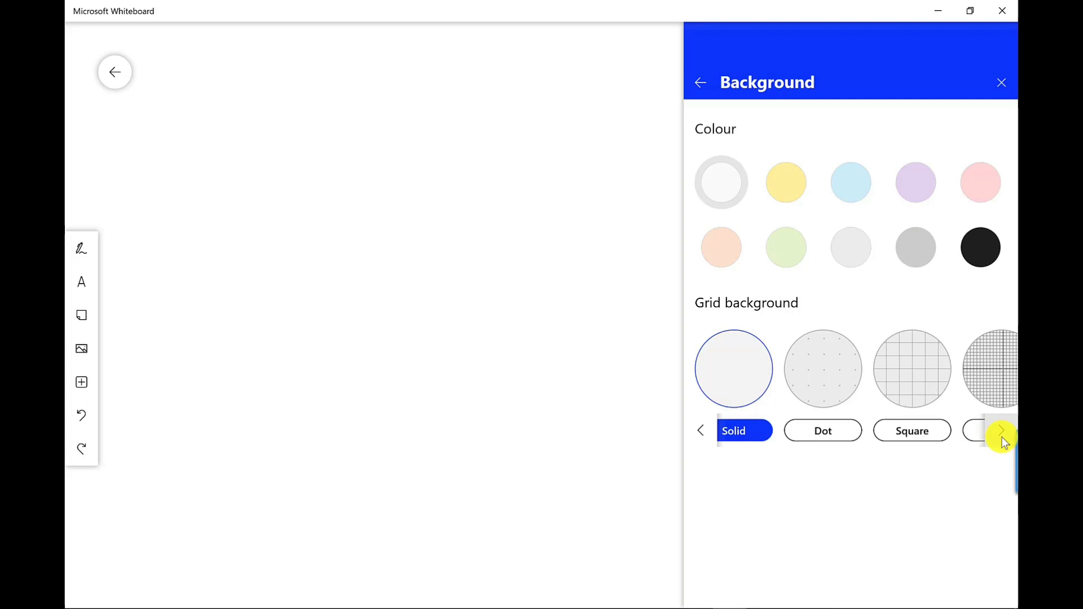
{"action": "left_click", "coordinate": [999, 431]}
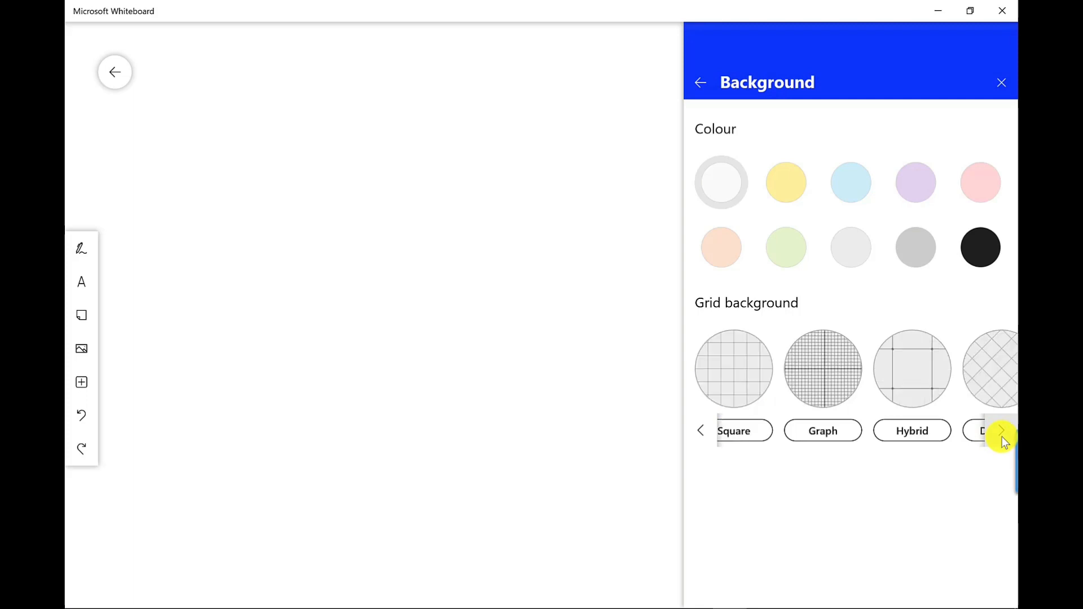
{"action": "left_click", "coordinate": [1000, 430]}
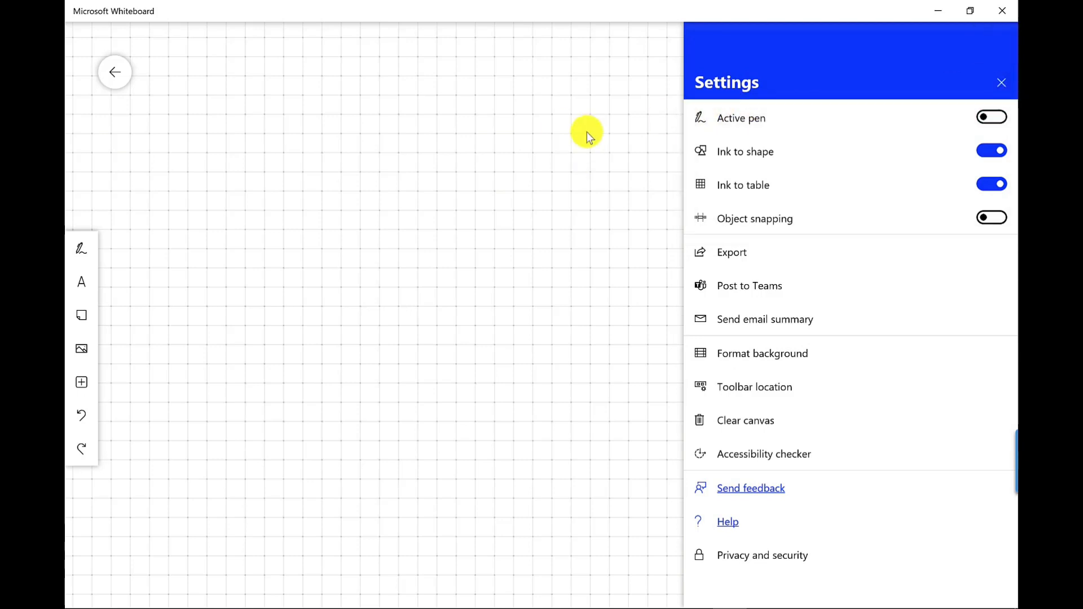
Close Settings and draw a blue oval and a blue triangle with the Blue pen
{"action": "left_click", "coordinate": [1001, 82]}
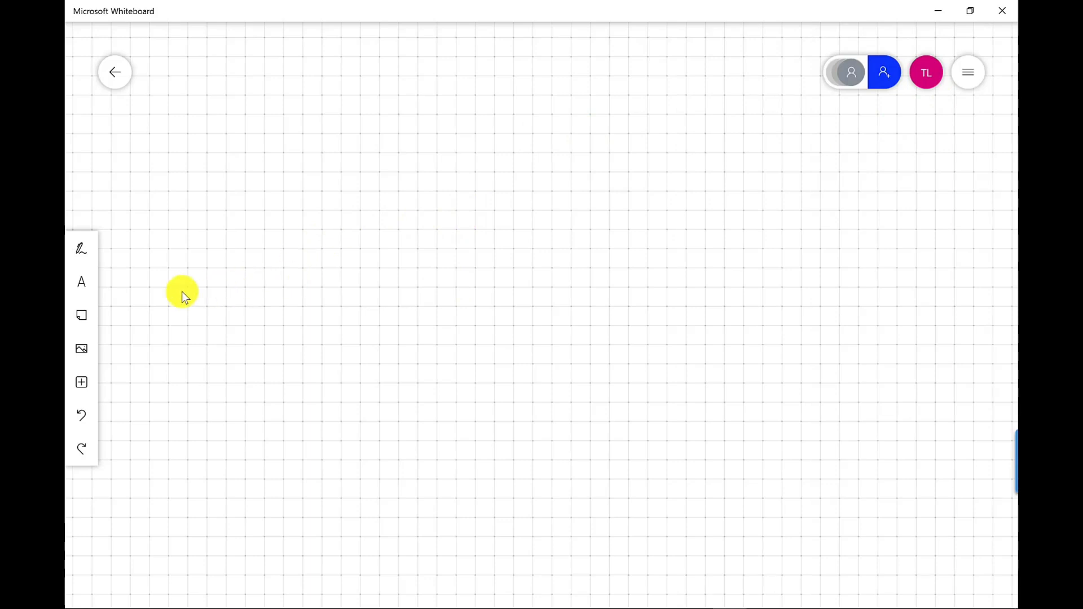
{"action": "left_click", "coordinate": [81, 249]}
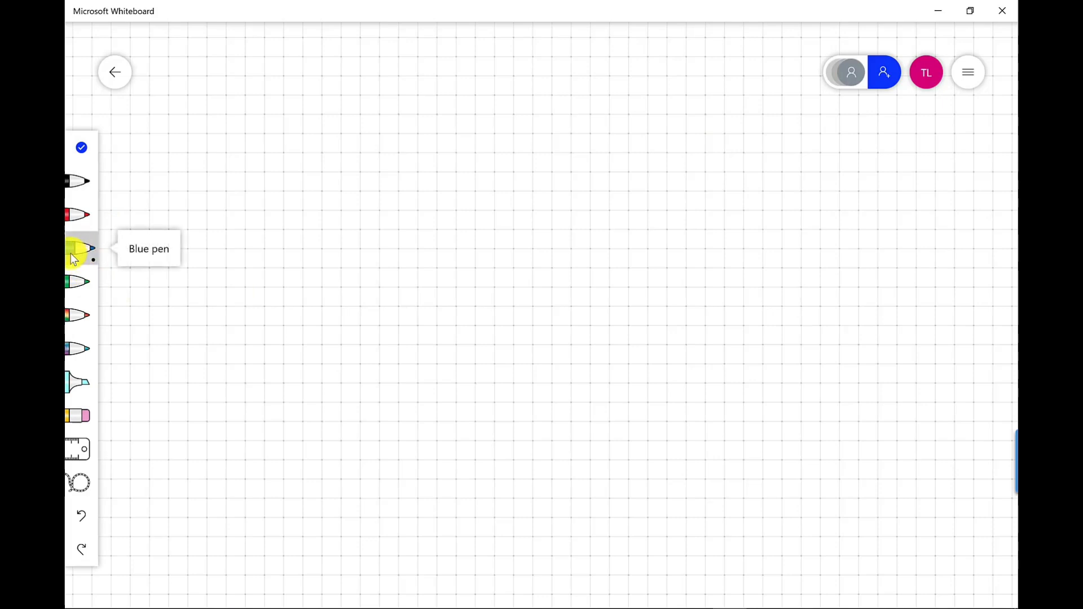
{"action": "left_click", "coordinate": [78, 249]}
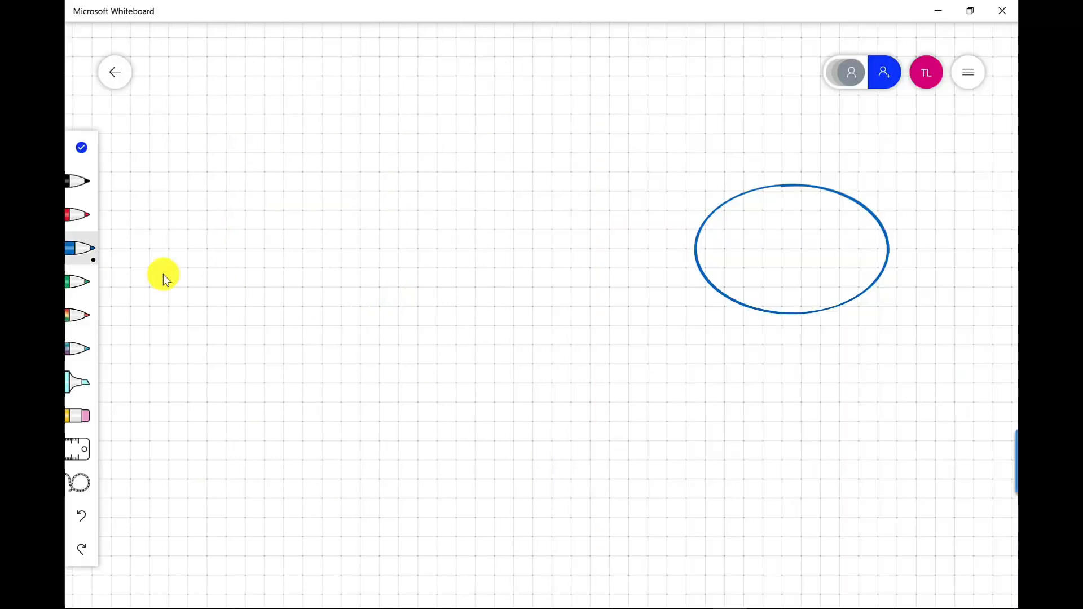
{"action": "left_click_drag", "start_coordinate": [328, 246], "coordinate": [459, 88]}
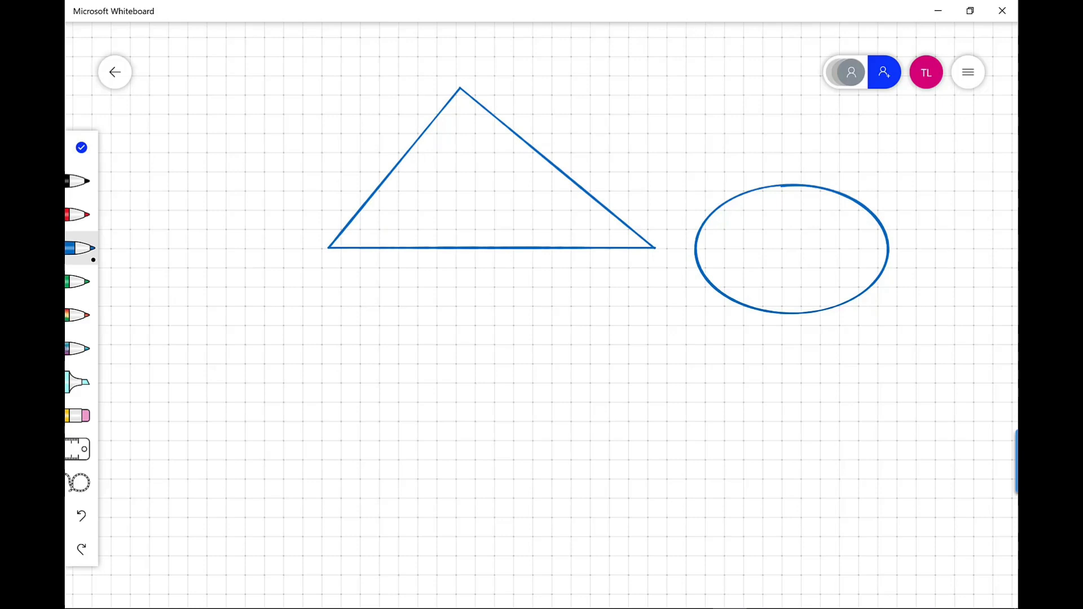
{"action": "left_click_drag", "start_coordinate": [295, 302], "coordinate": [694, 431]}
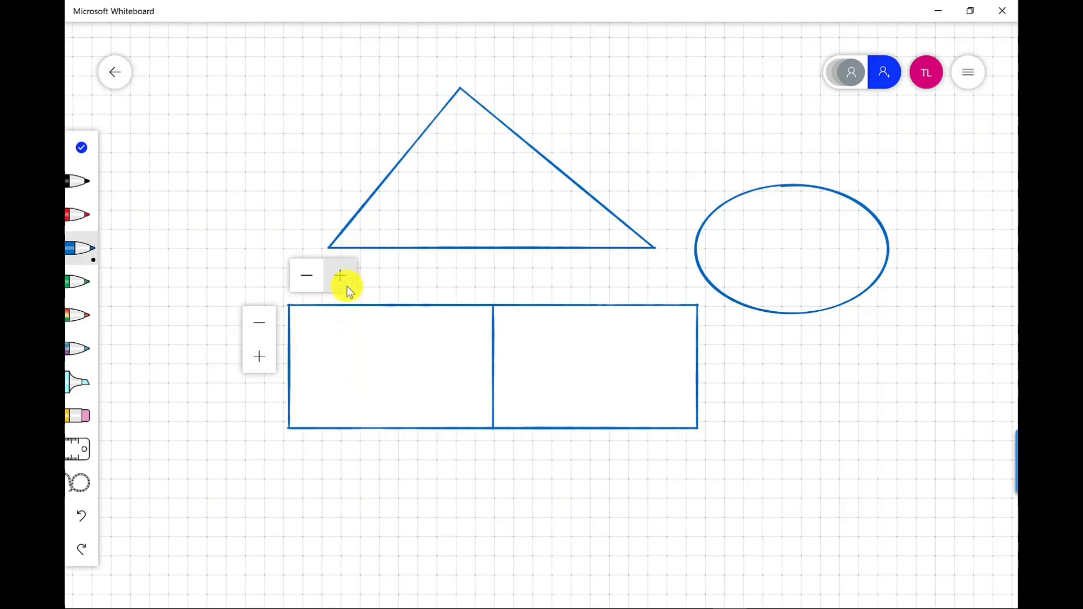
Add a third column to the ink table and continue editing its rows
{"action": "left_click", "coordinate": [339, 275]}
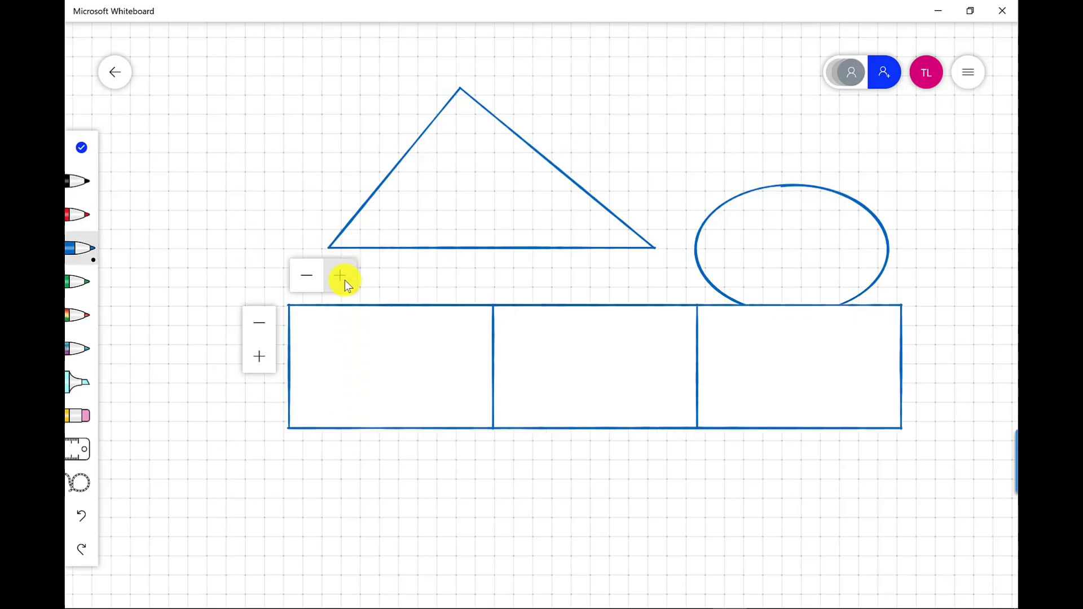
{"action": "left_click", "coordinate": [259, 357]}
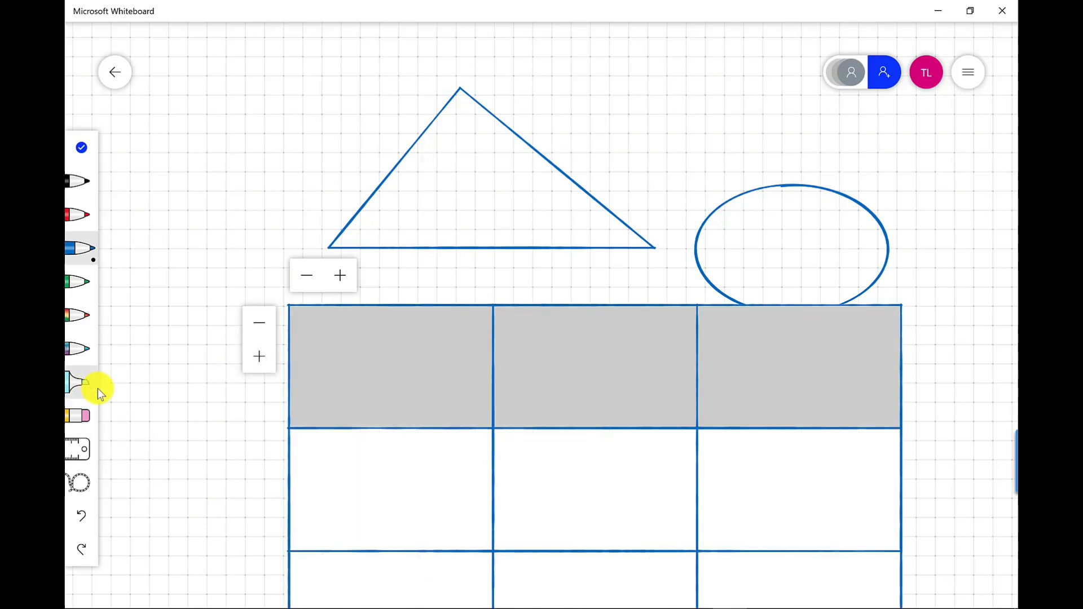
{"action": "mouse_move", "coordinate": [81, 414]}
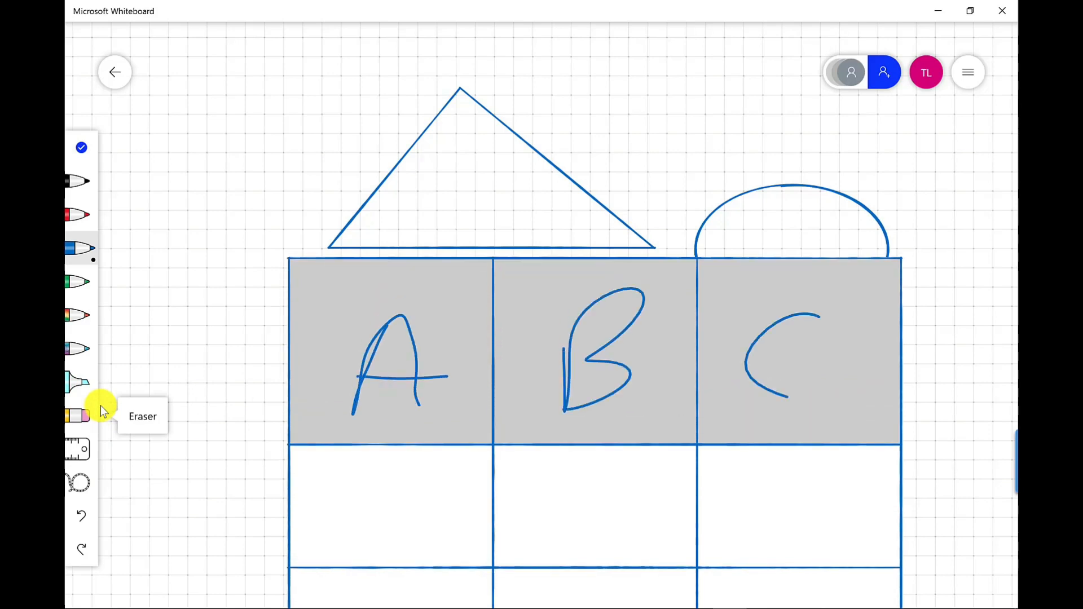
{"action": "mouse_move", "coordinate": [209, 253]}
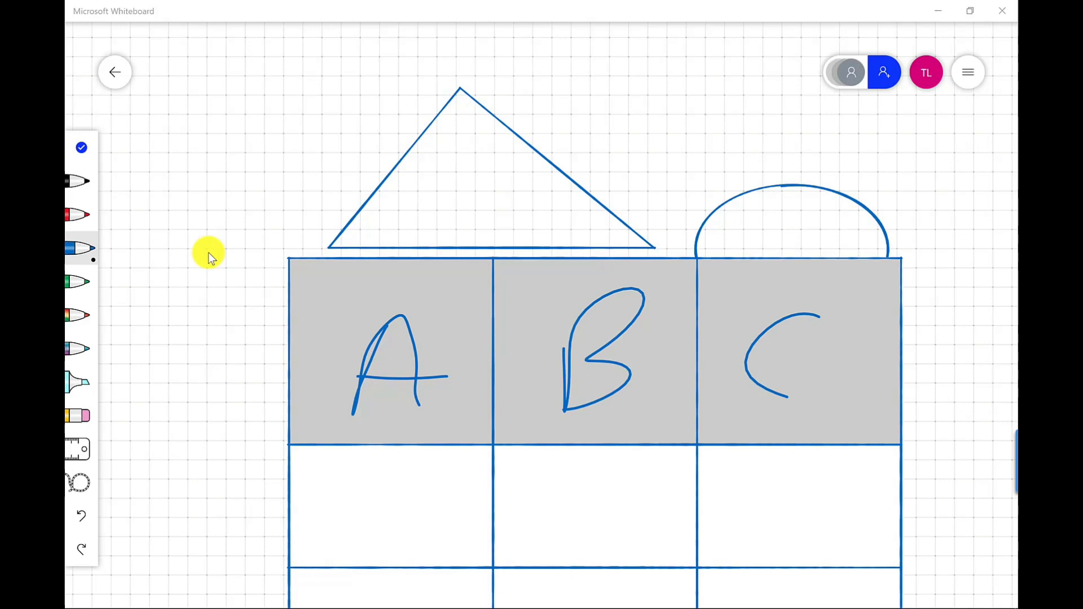
{"action": "mouse_move", "coordinate": [185, 234]}
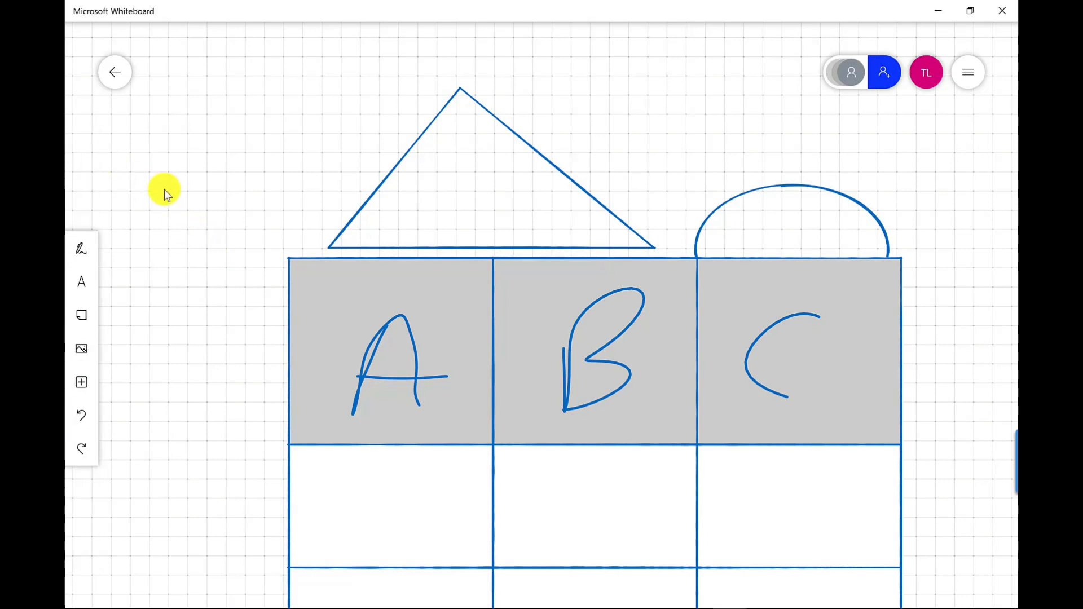
{"action": "mouse_move", "coordinate": [132, 352]}
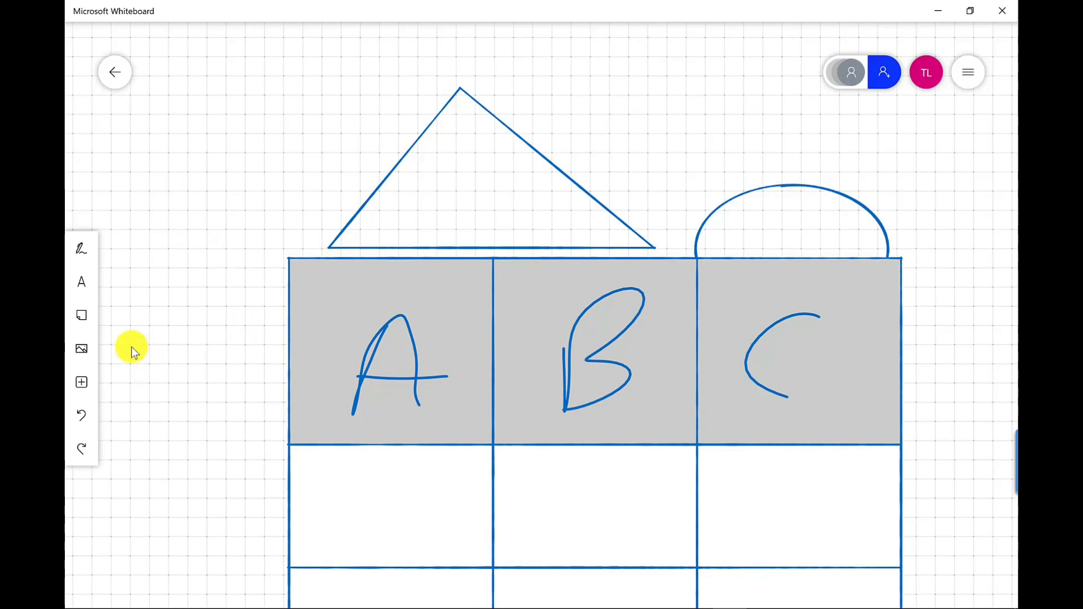
{"action": "mouse_move", "coordinate": [80, 316]}
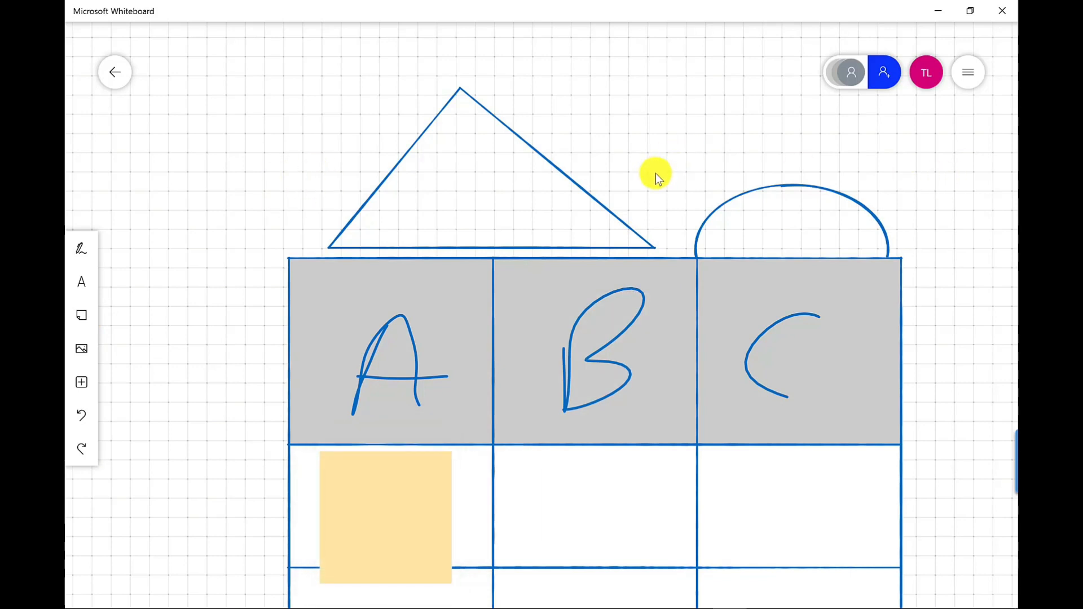
Switch on the Active pen and Object snapping toggles in Settings
{"action": "left_click", "coordinate": [966, 72]}
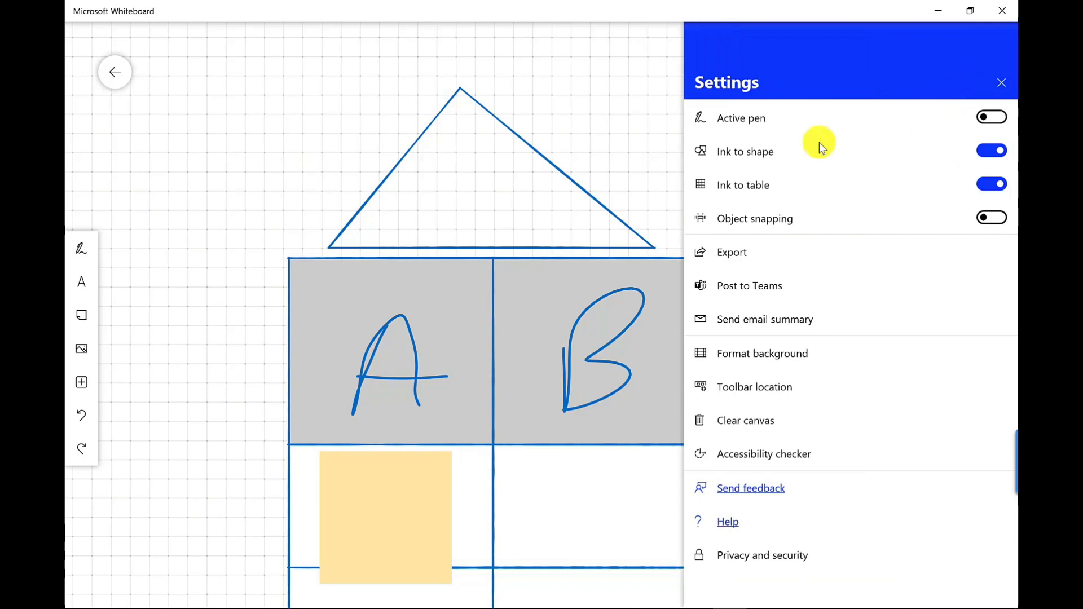
{"action": "left_click", "coordinate": [990, 117]}
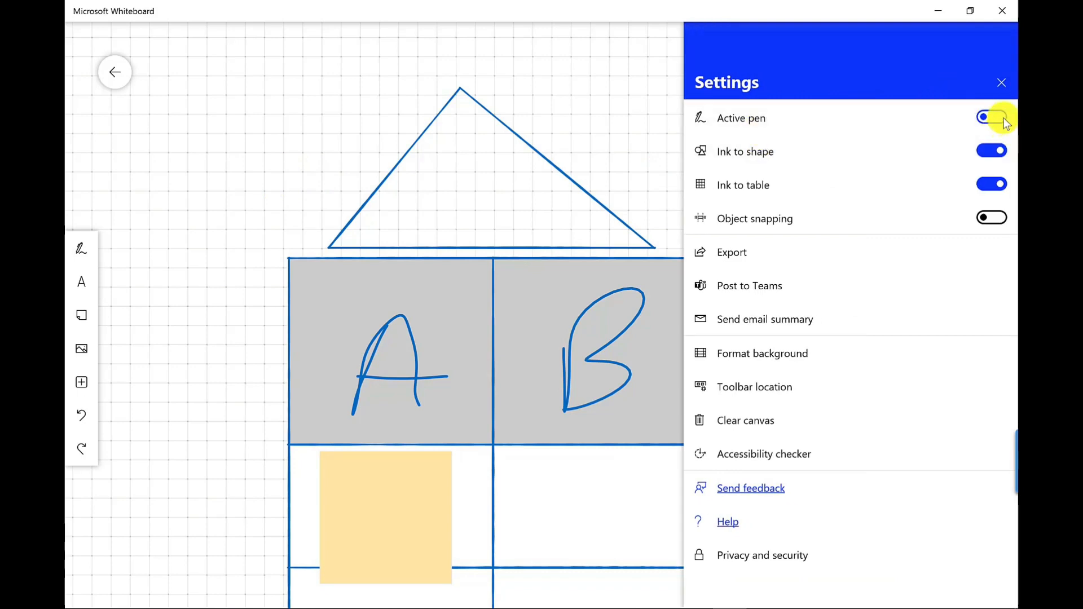
{"action": "left_click", "coordinate": [991, 117]}
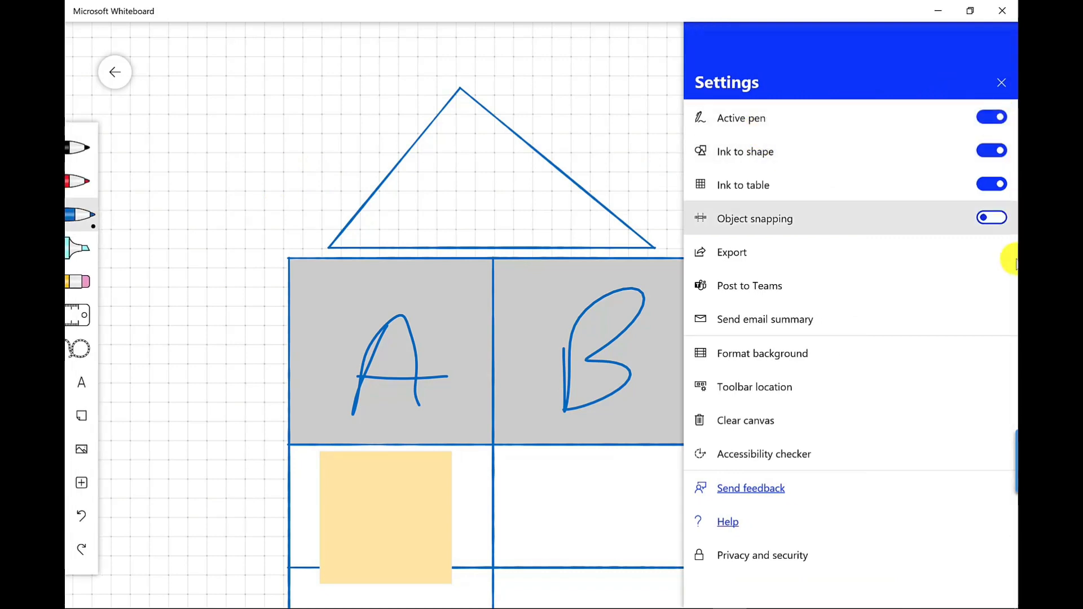
{"action": "left_click", "coordinate": [991, 219]}
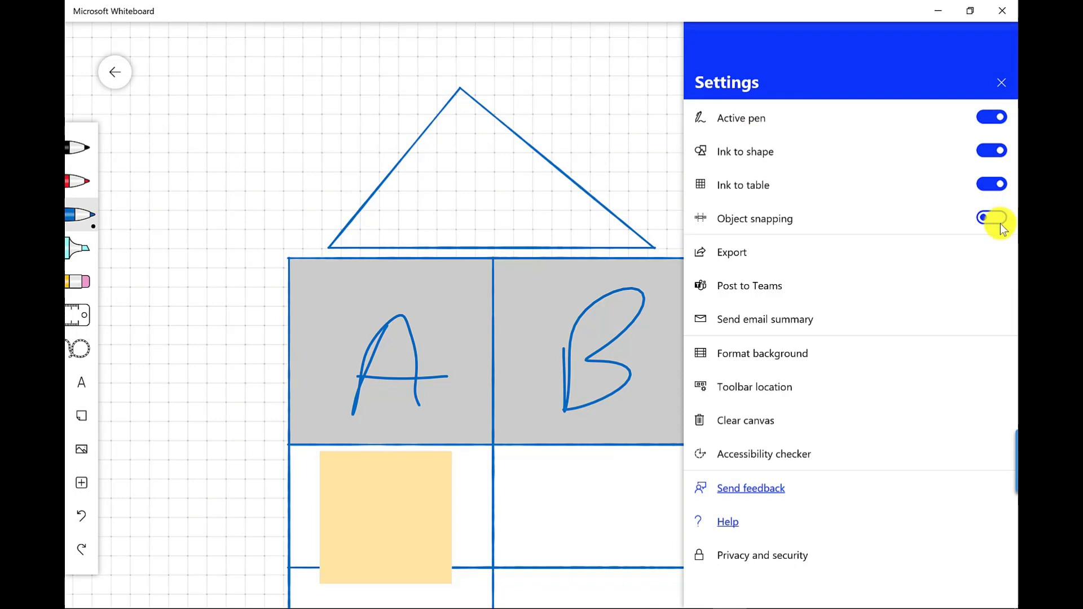
{"action": "left_click", "coordinate": [991, 218]}
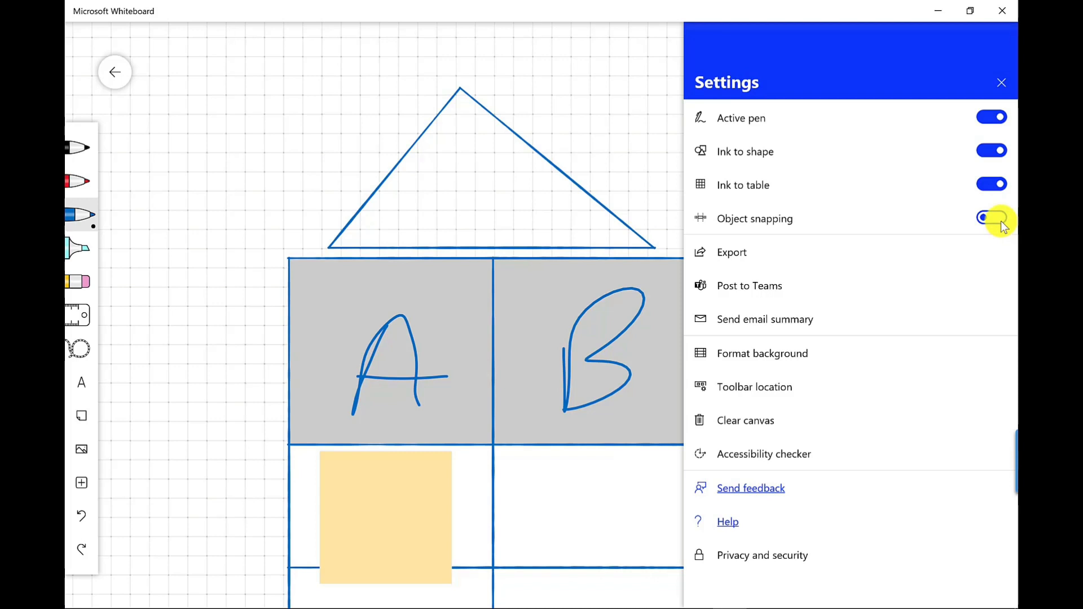
{"action": "left_click", "coordinate": [990, 218]}
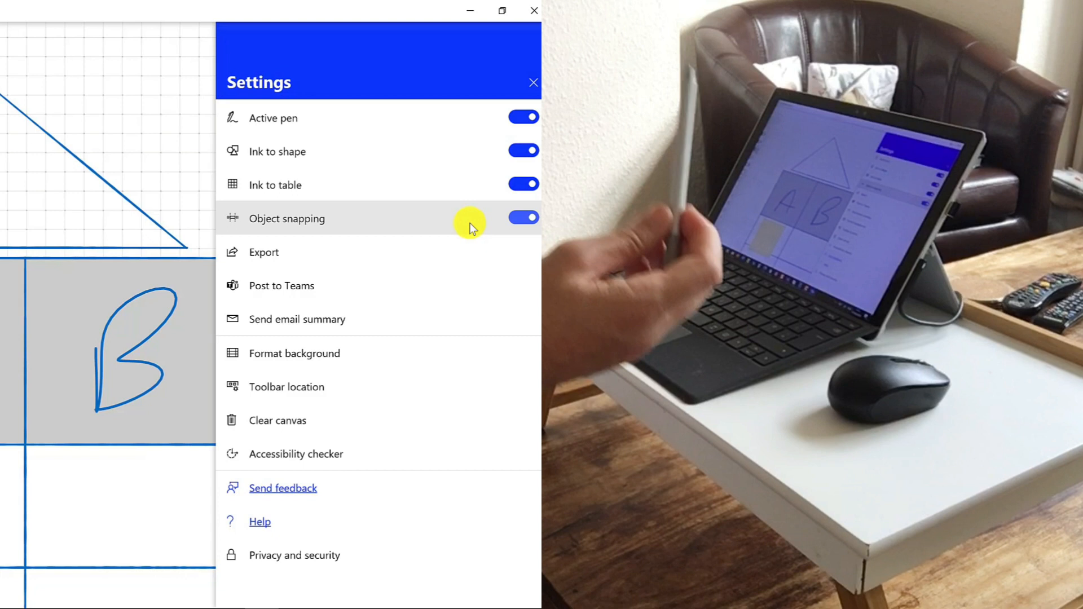
Close the Settings pane to return to the gridded board with the A/B/C table
{"action": "left_click", "coordinate": [533, 82]}
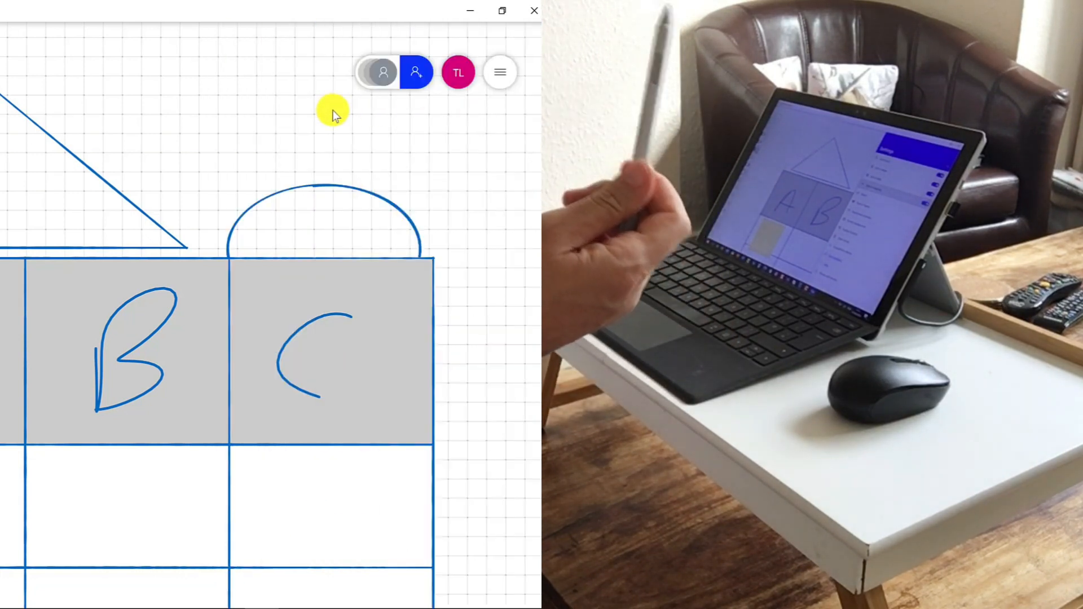